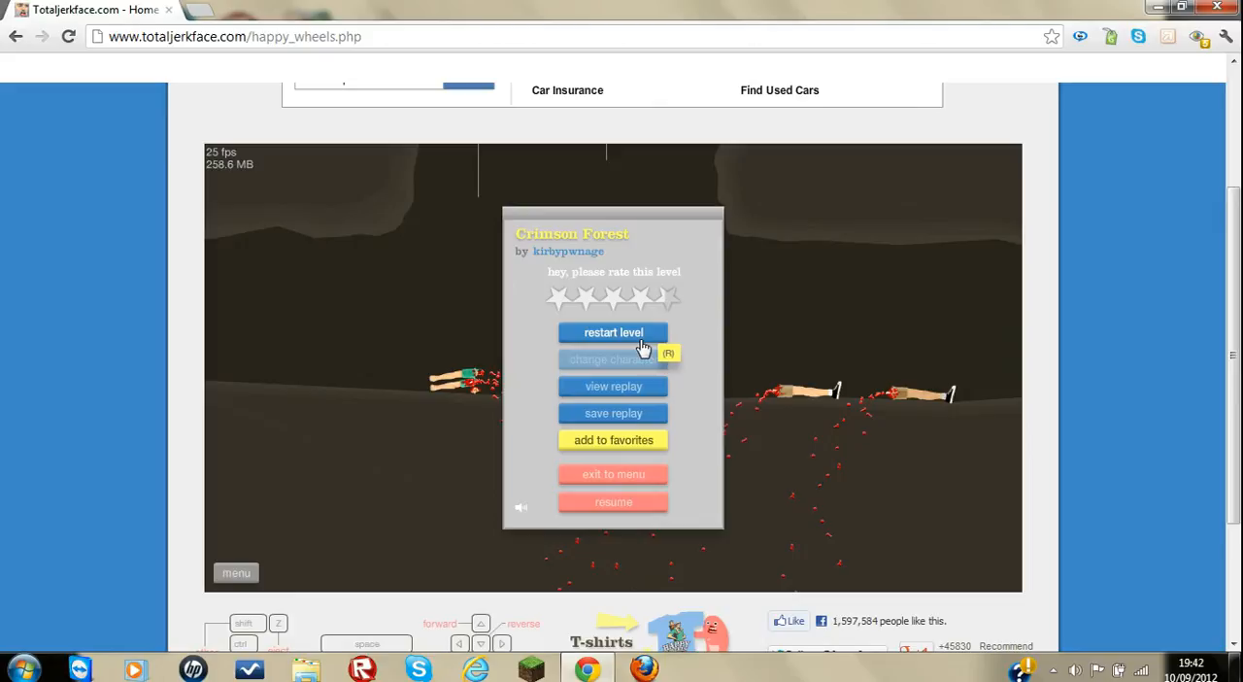
Restart Crimson Forest from the pause menu's 'restart level' button.
click(612, 332)
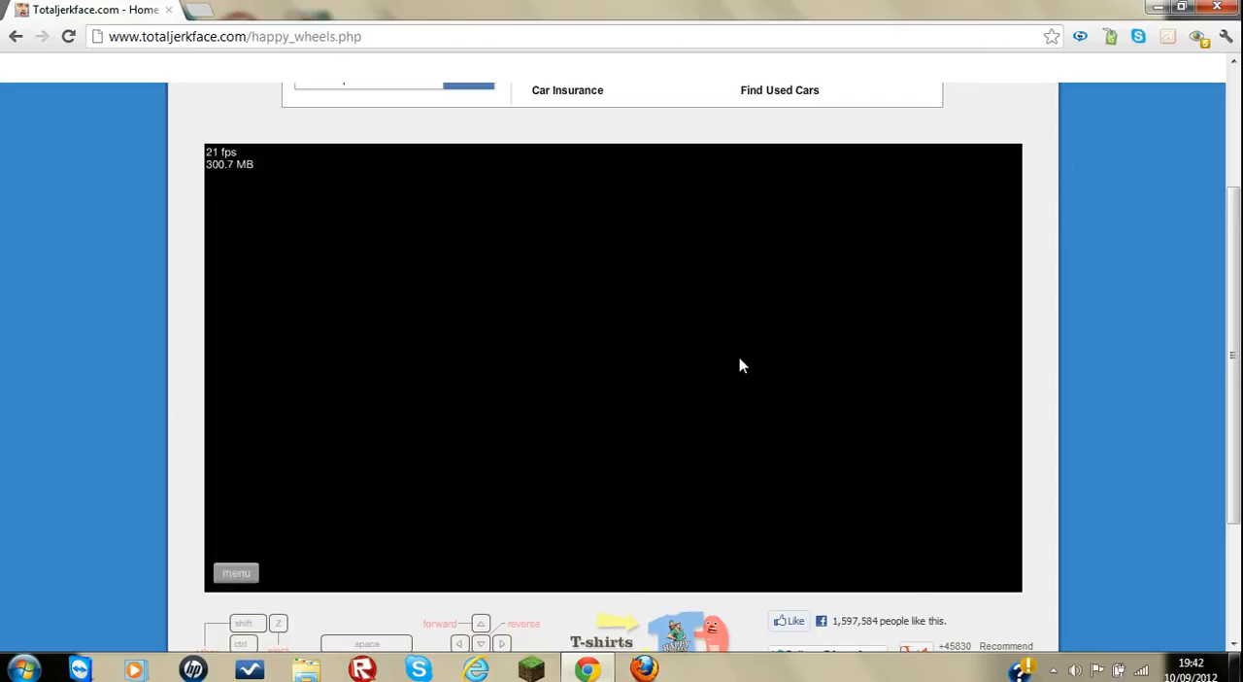